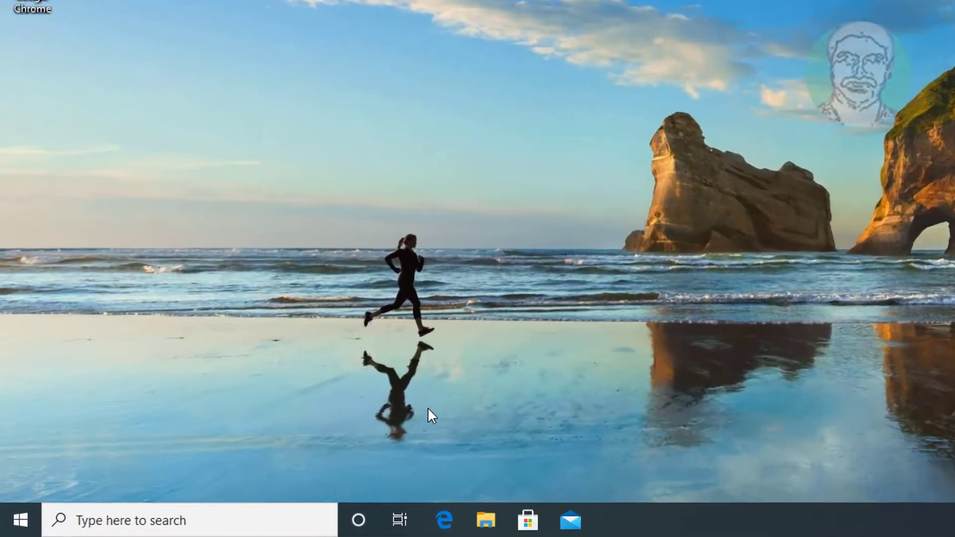
Step: Bring up the Run box from the Start button menu with %appdata% entered
right_click(21, 520)
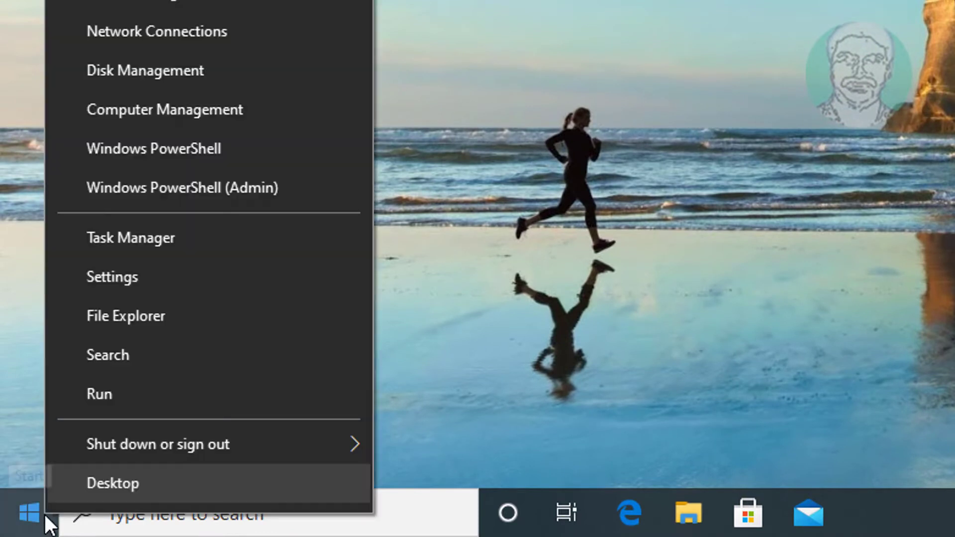
click(99, 394)
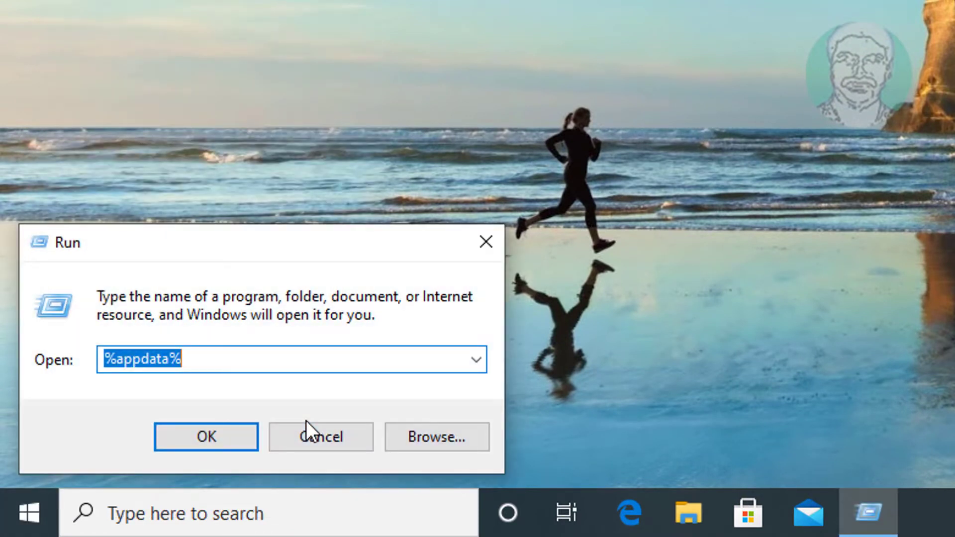
text(%)
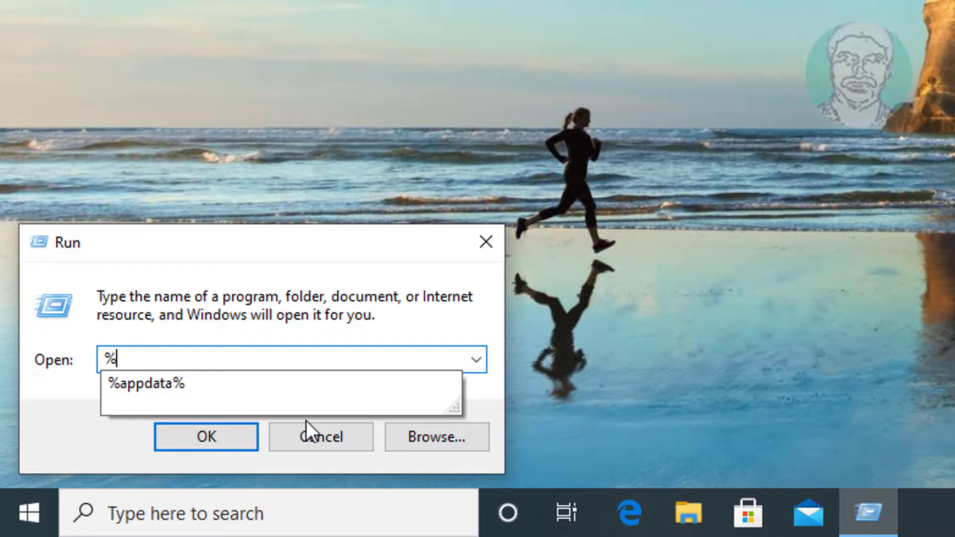
text(appdata%)
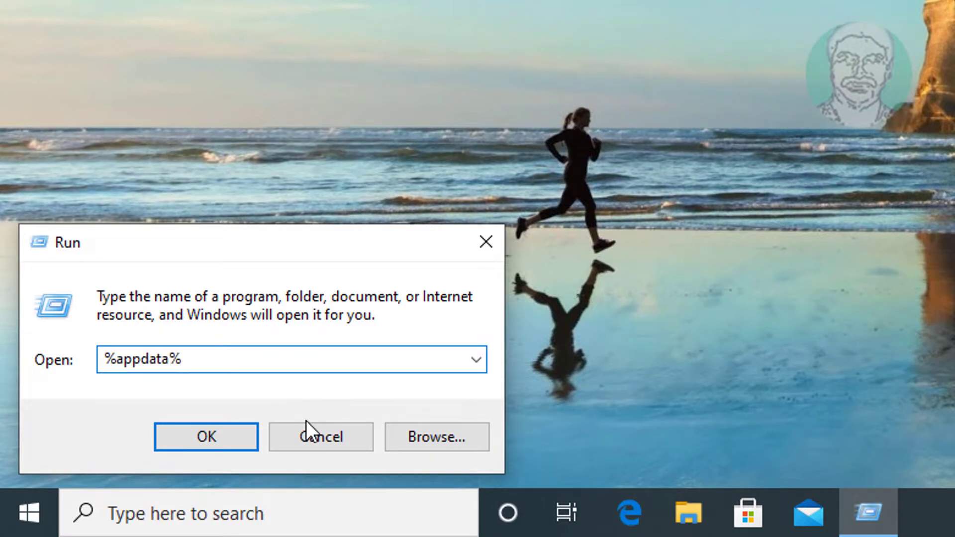
mouse_move(207, 438)
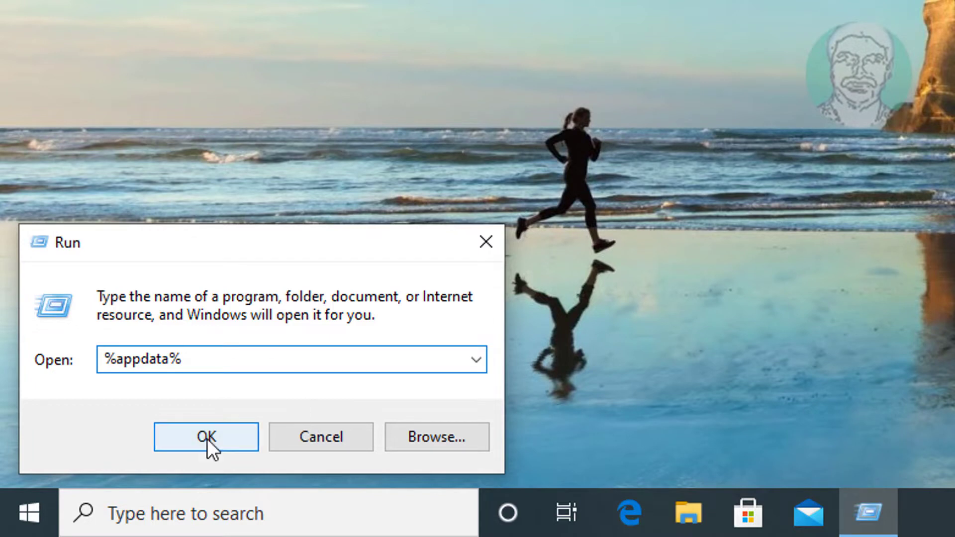
Step: Navigate from Roaming up to AppData and down through Local, Microsoft, Windows into the Shell folder
click(205, 437)
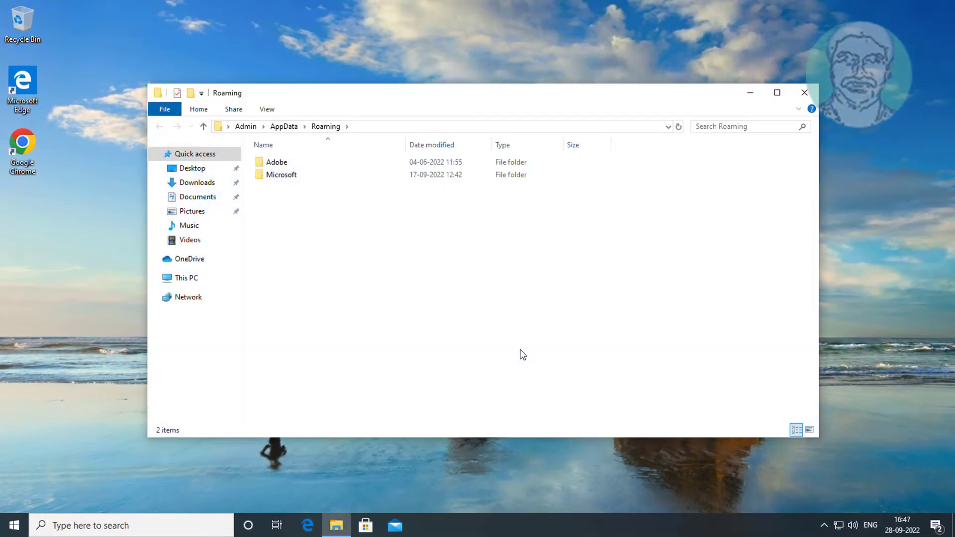
click(202, 127)
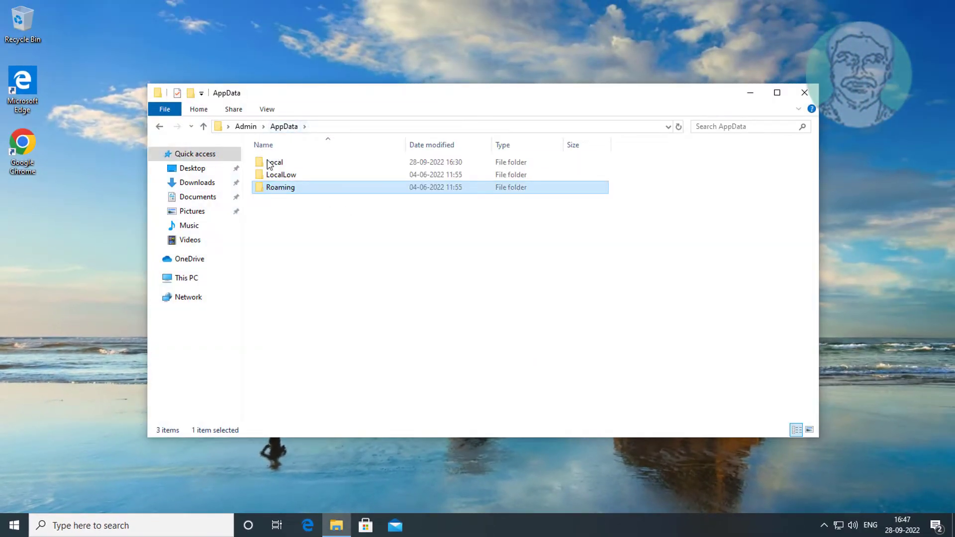
double_click(275, 162)
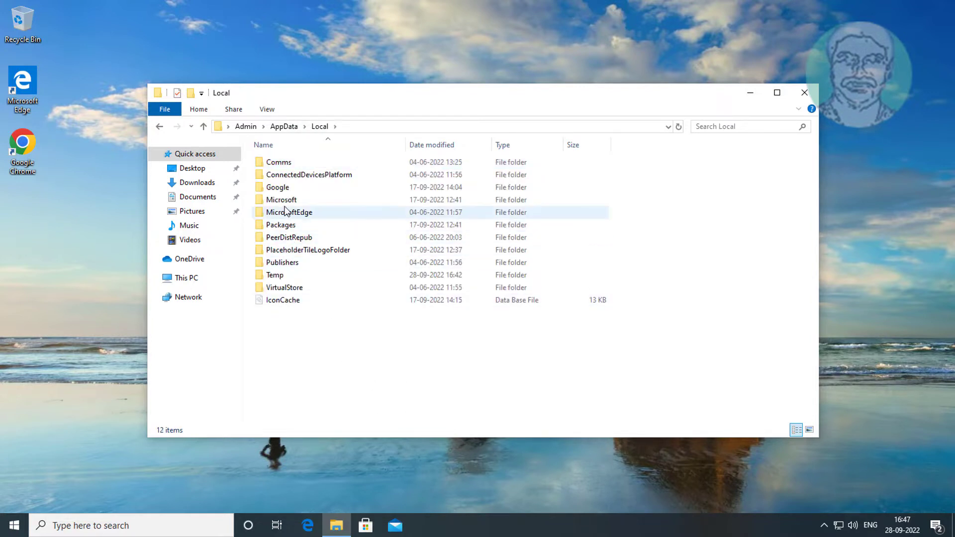
double_click(282, 200)
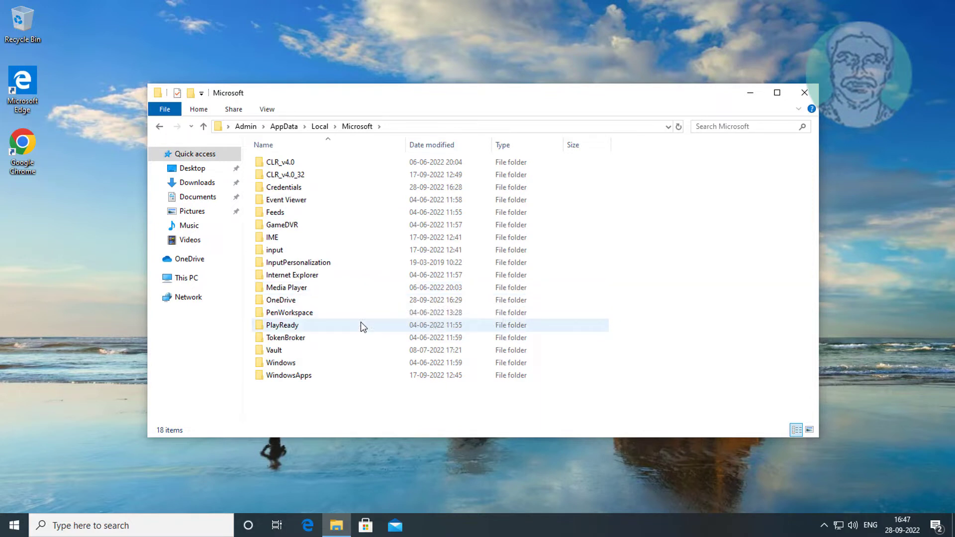
mouse_move(281, 362)
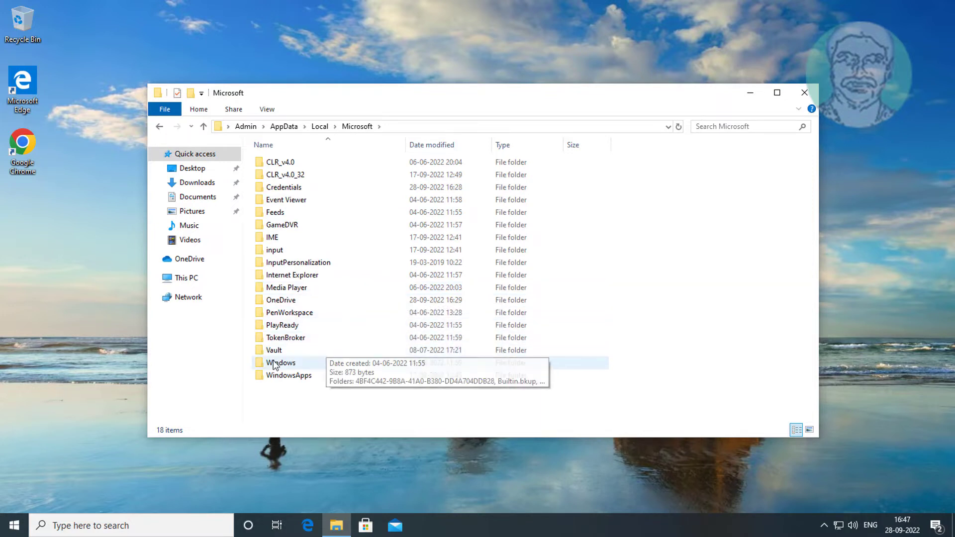
double_click(281, 362)
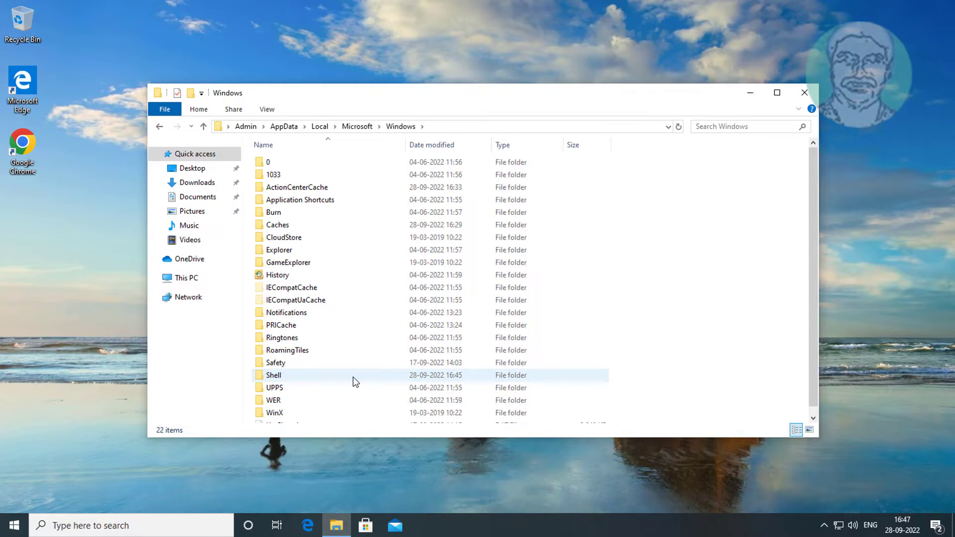
mouse_move(355, 377)
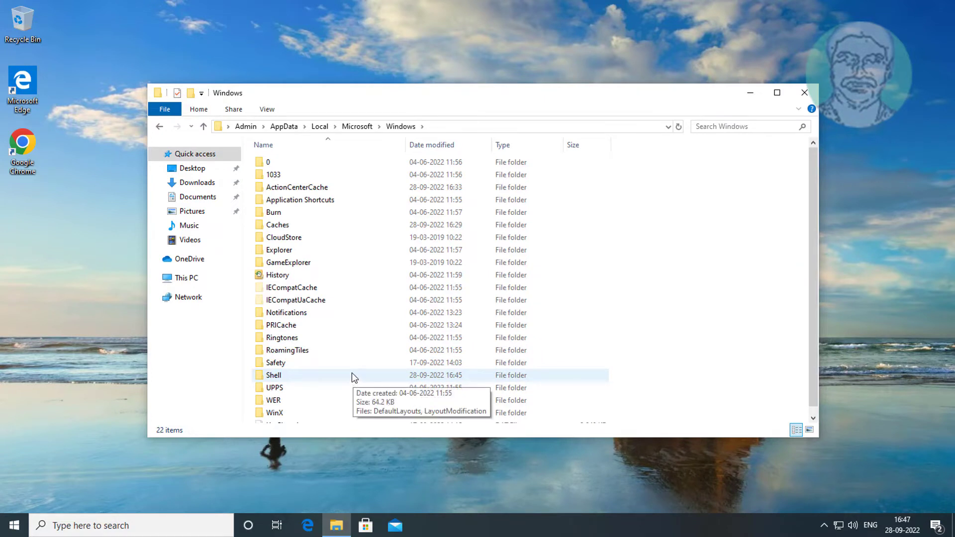
mouse_move(290, 379)
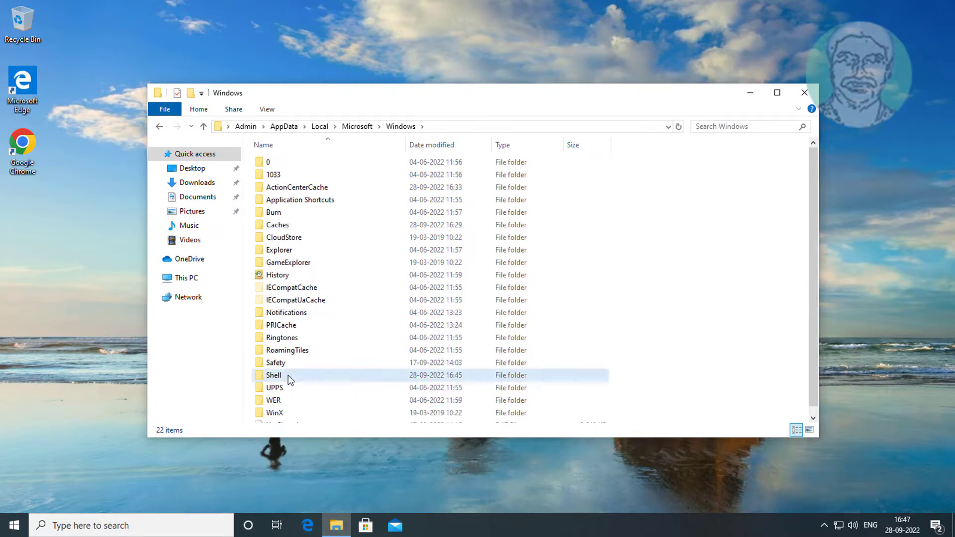
double_click(274, 375)
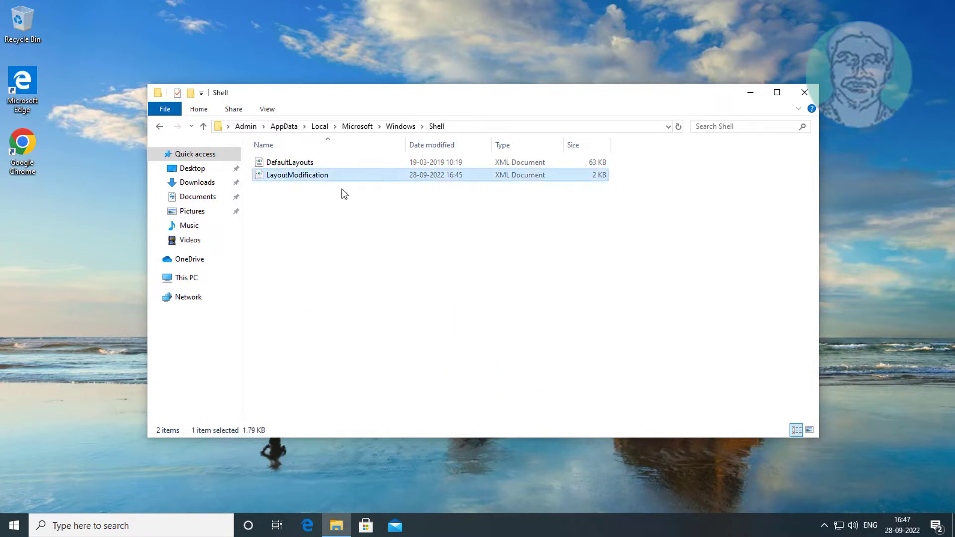
mouse_move(343, 180)
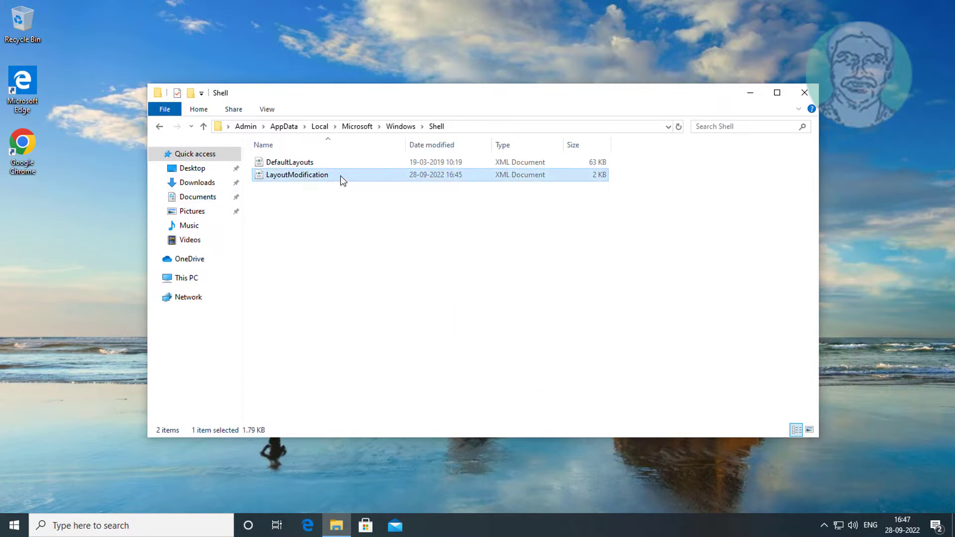
Step: Open LayoutModification.xml in Notepad via Open with
right_click(298, 175)
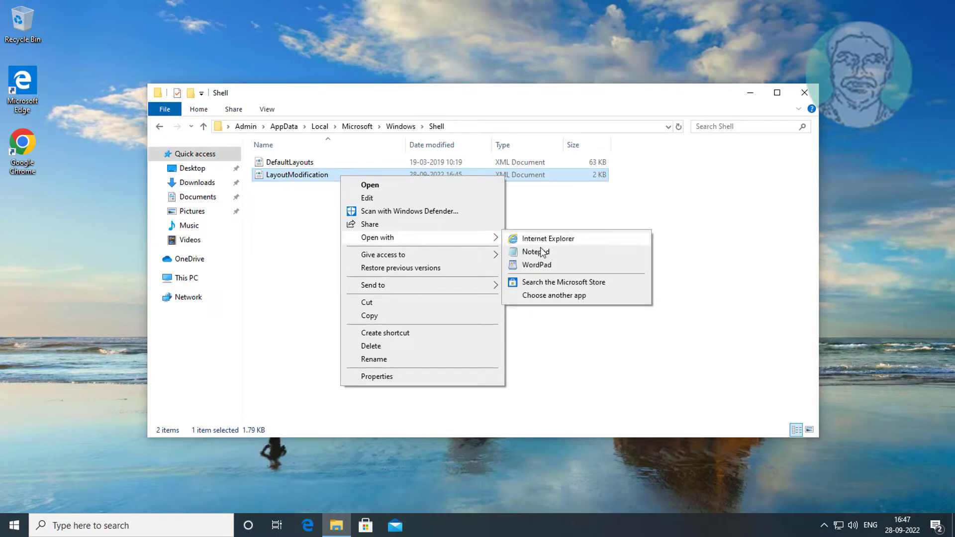
click(535, 252)
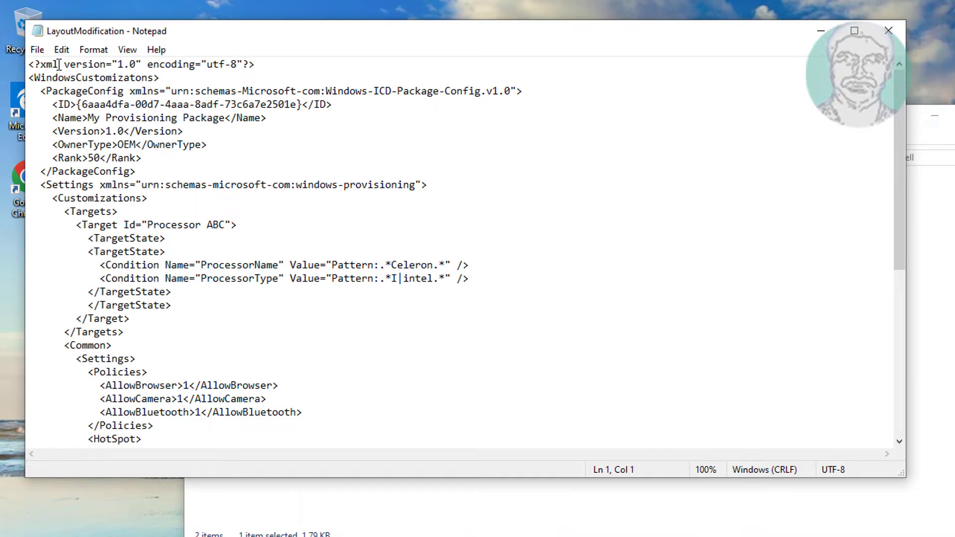
Step: Search the file for CustomTaskbarLayoutCollection and jump to that element
click(61, 50)
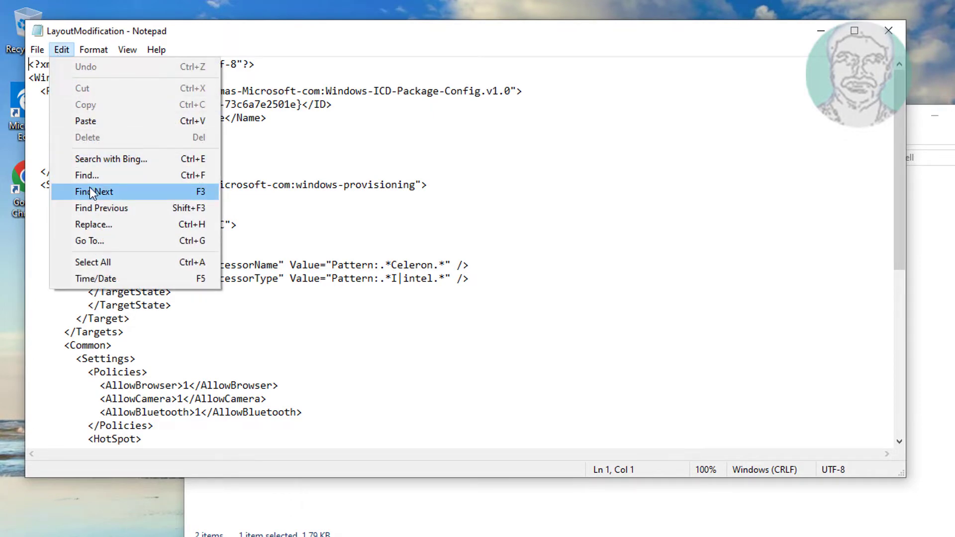
click(87, 175)
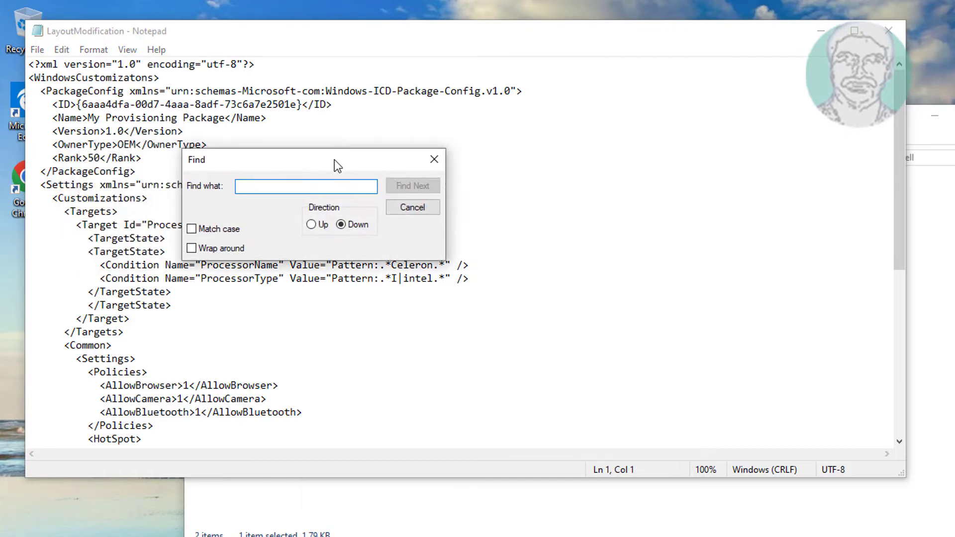
drag(314, 159, 378, 162)
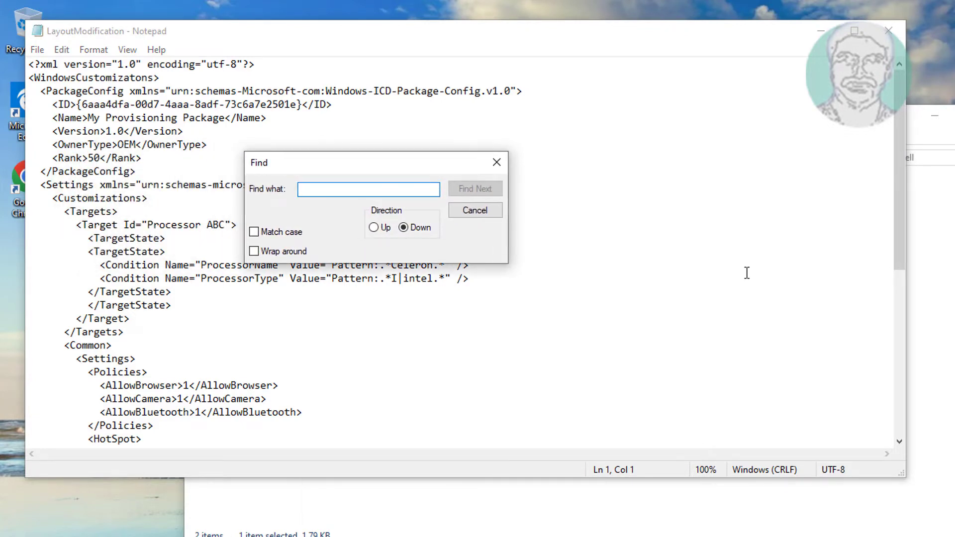
text(Custom)
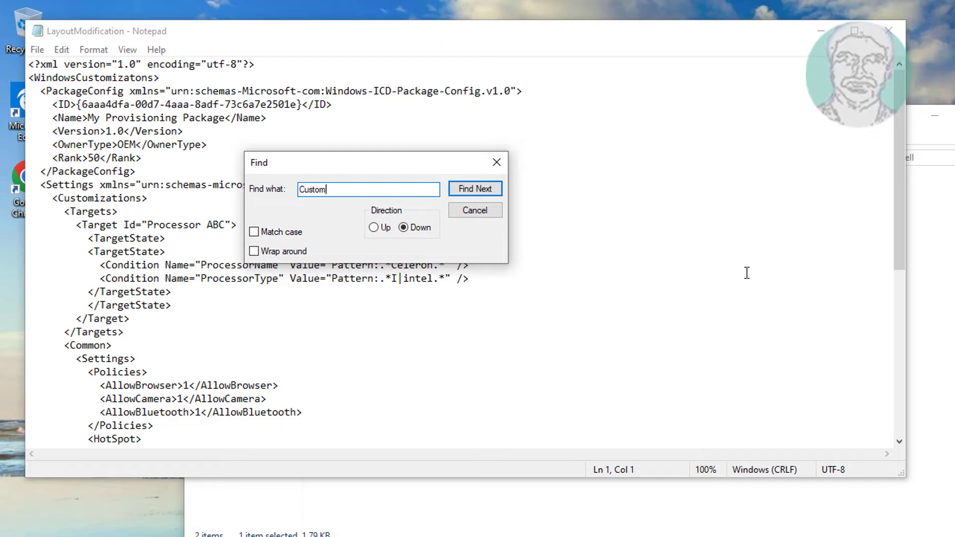
text(Task)
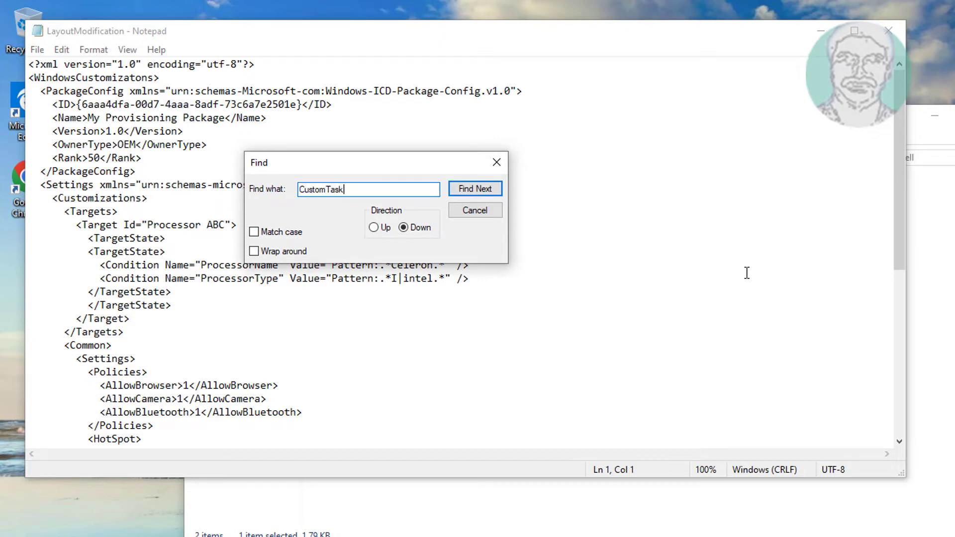
text(barLayoutC)
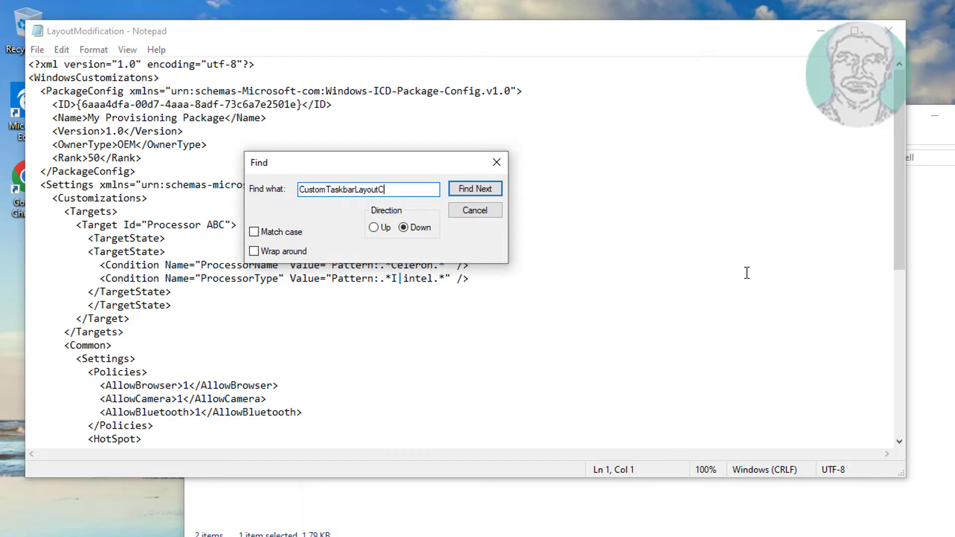
text(ollection)
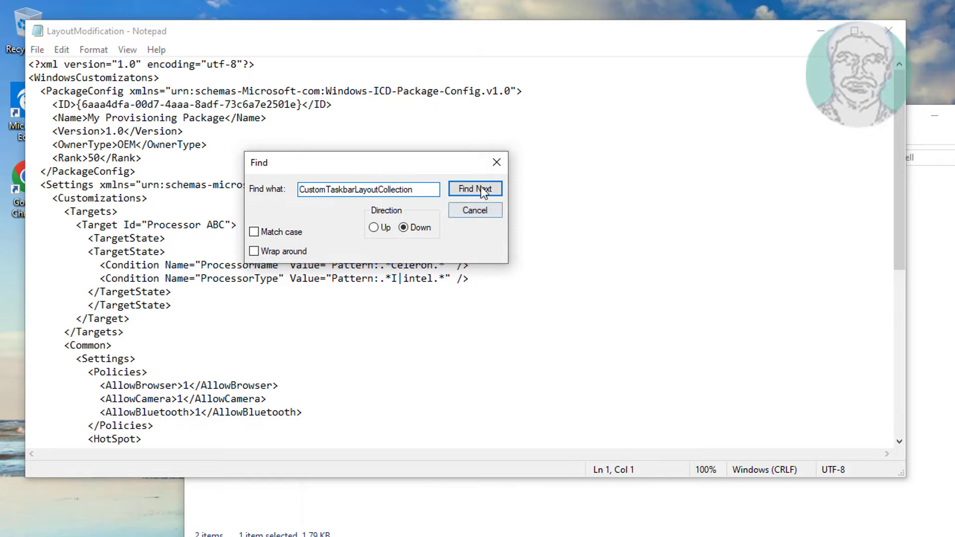
click(474, 189)
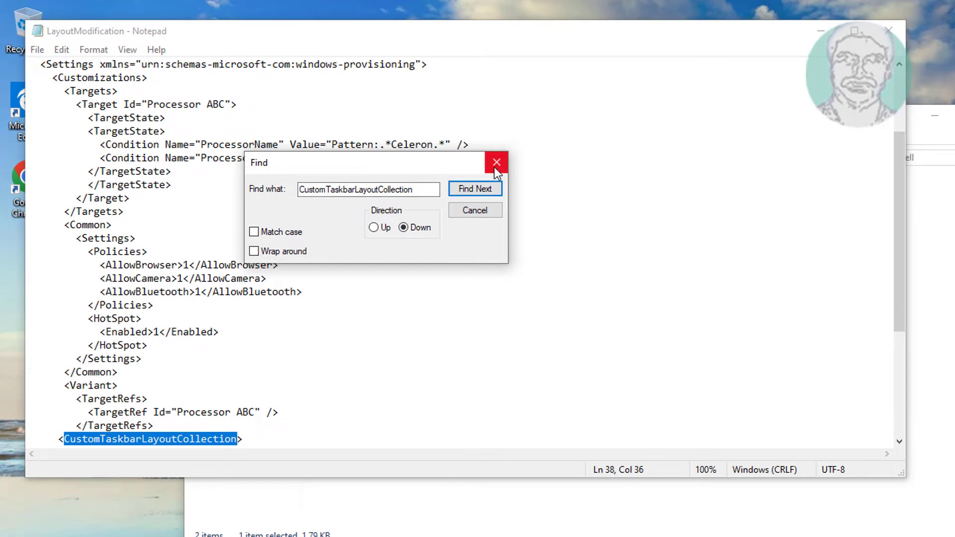
Step: Delete the two Taskbar:UWA pin entry lines and save the file with Ctrl+S
click(496, 162)
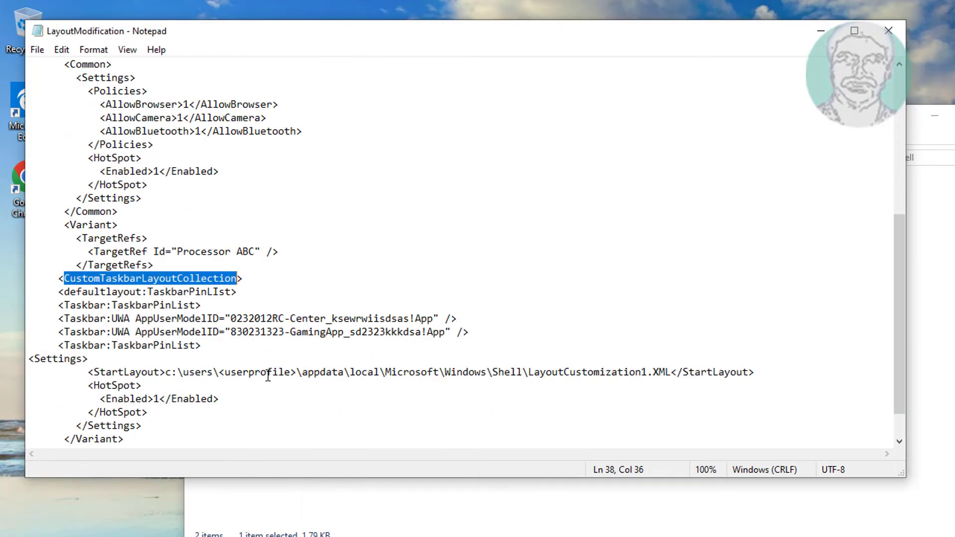
scroll(down, 3)
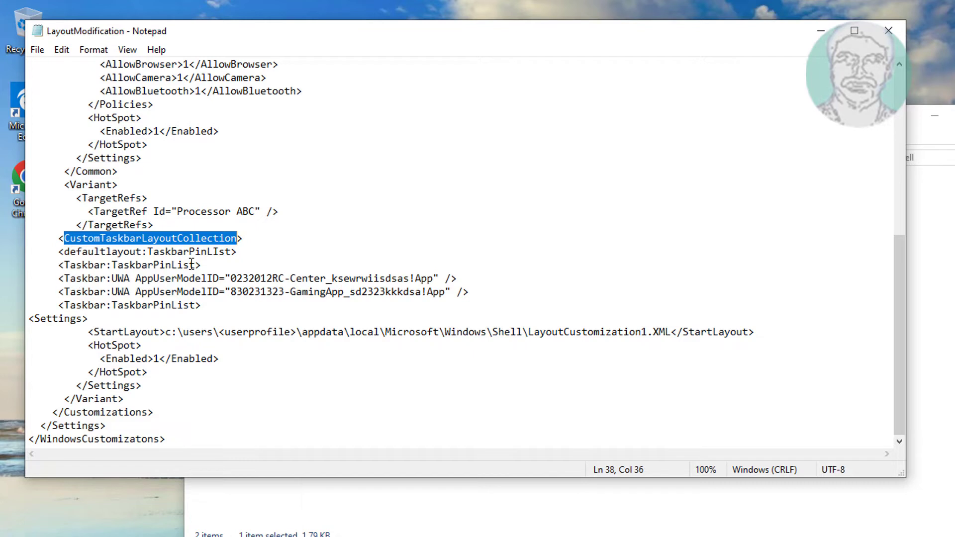
mouse_move(59, 278)
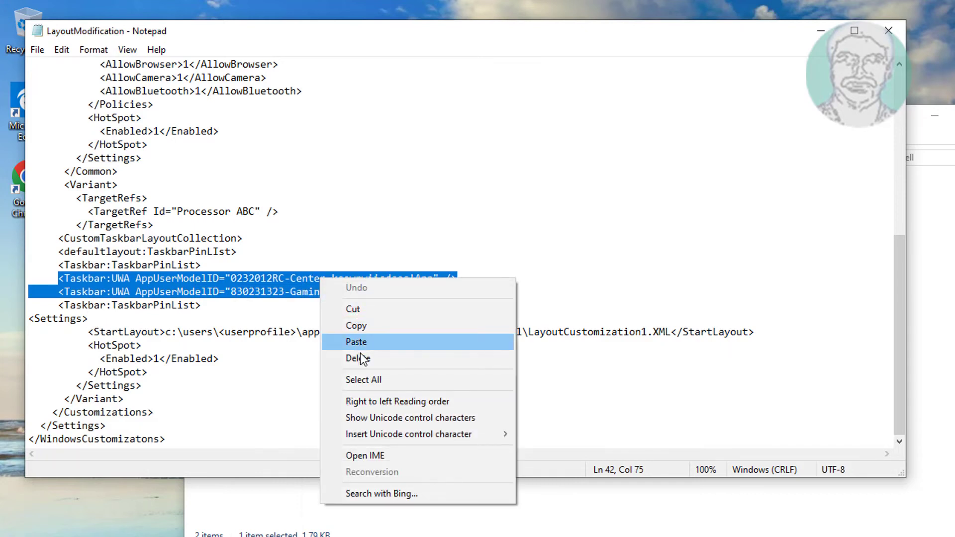
click(357, 358)
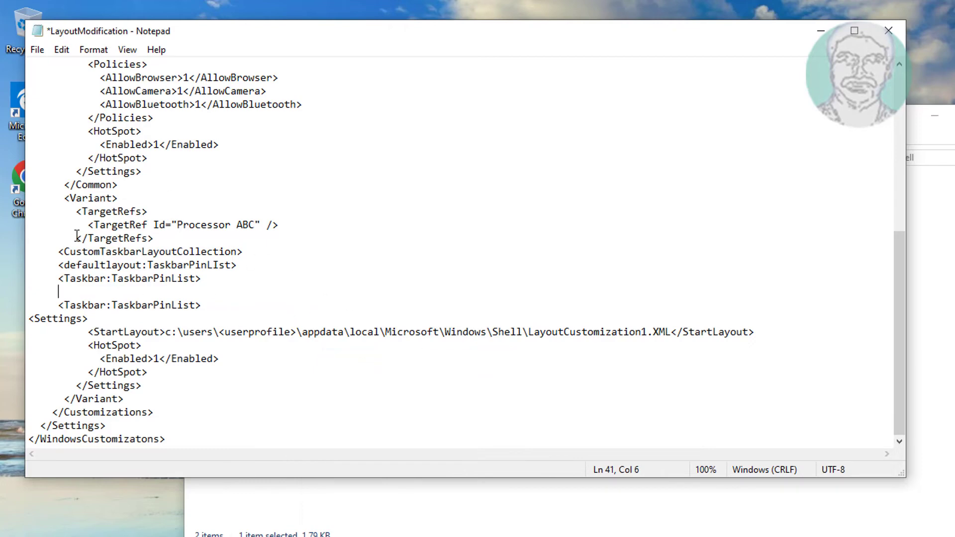
key(ctrl+s)
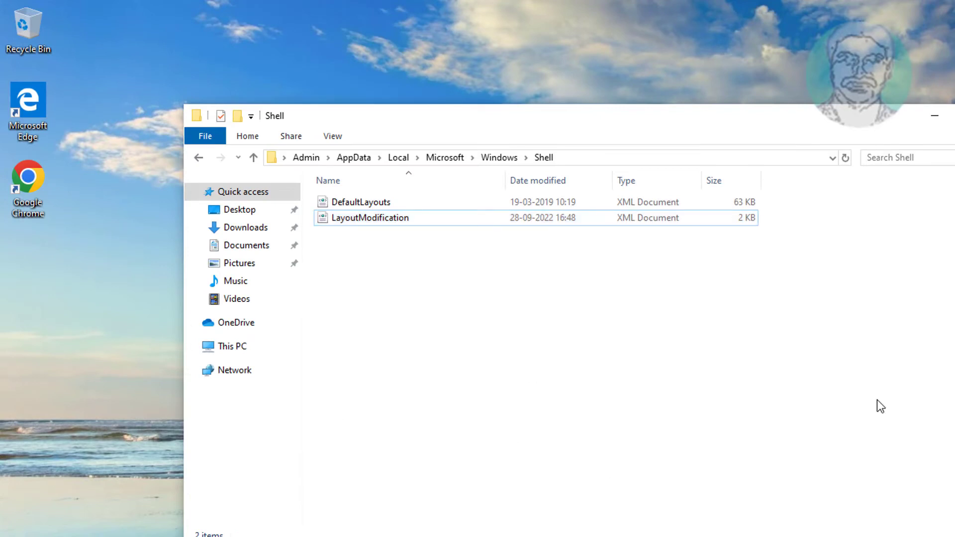
mouse_move(886, 357)
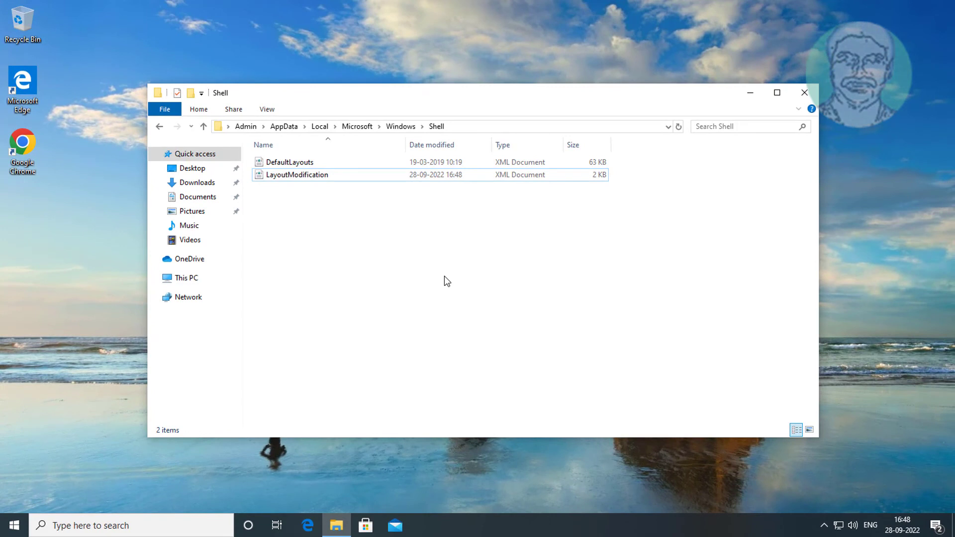
mouse_move(405, 260)
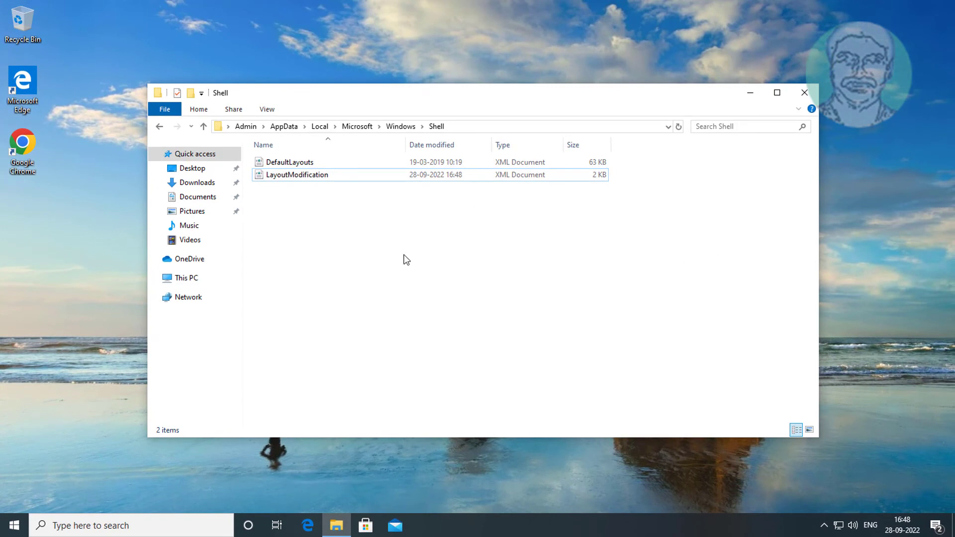
Step: Delete LayoutModification.xml from the Shell folder and close the Explorer window
right_click(298, 175)
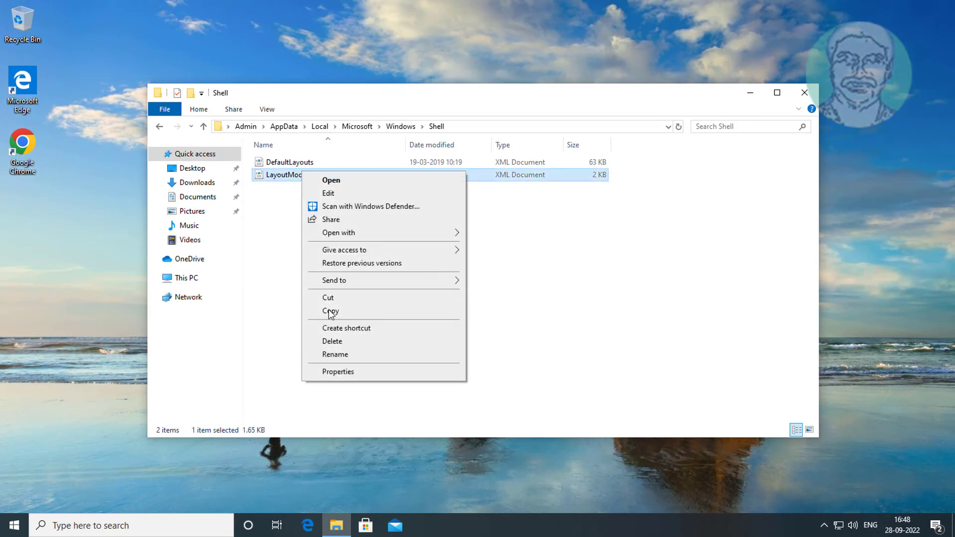
click(332, 341)
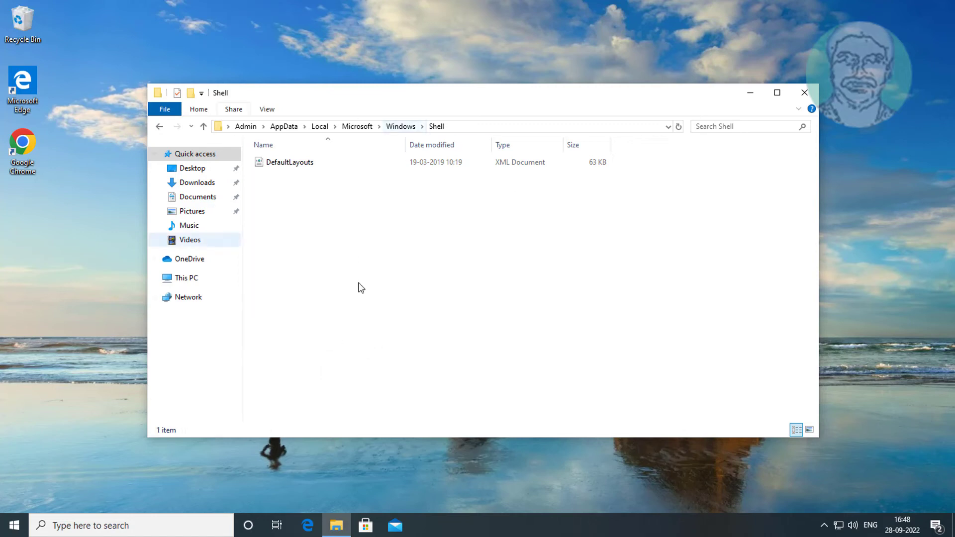
click(804, 92)
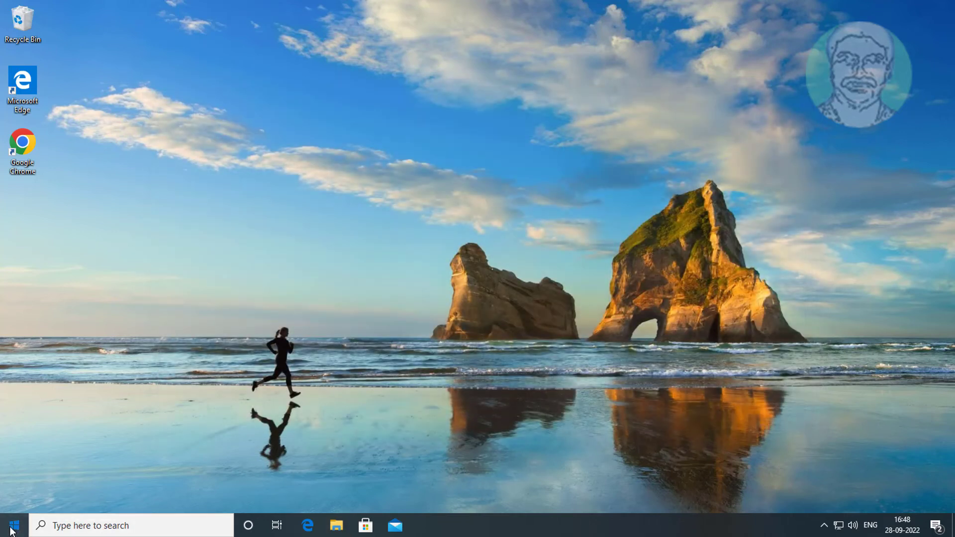
Step: Show the Start menu power choices Sleep, Shut down and Restart
click(12, 526)
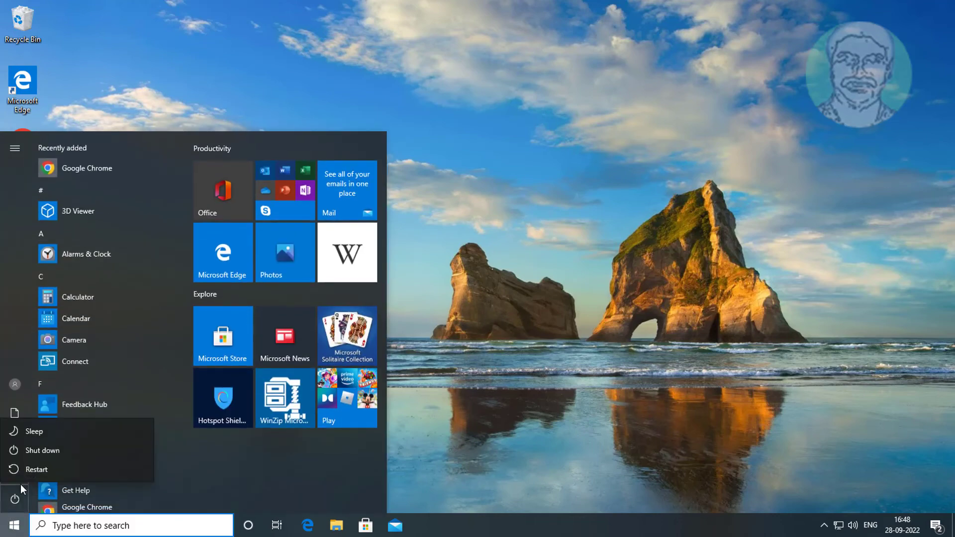